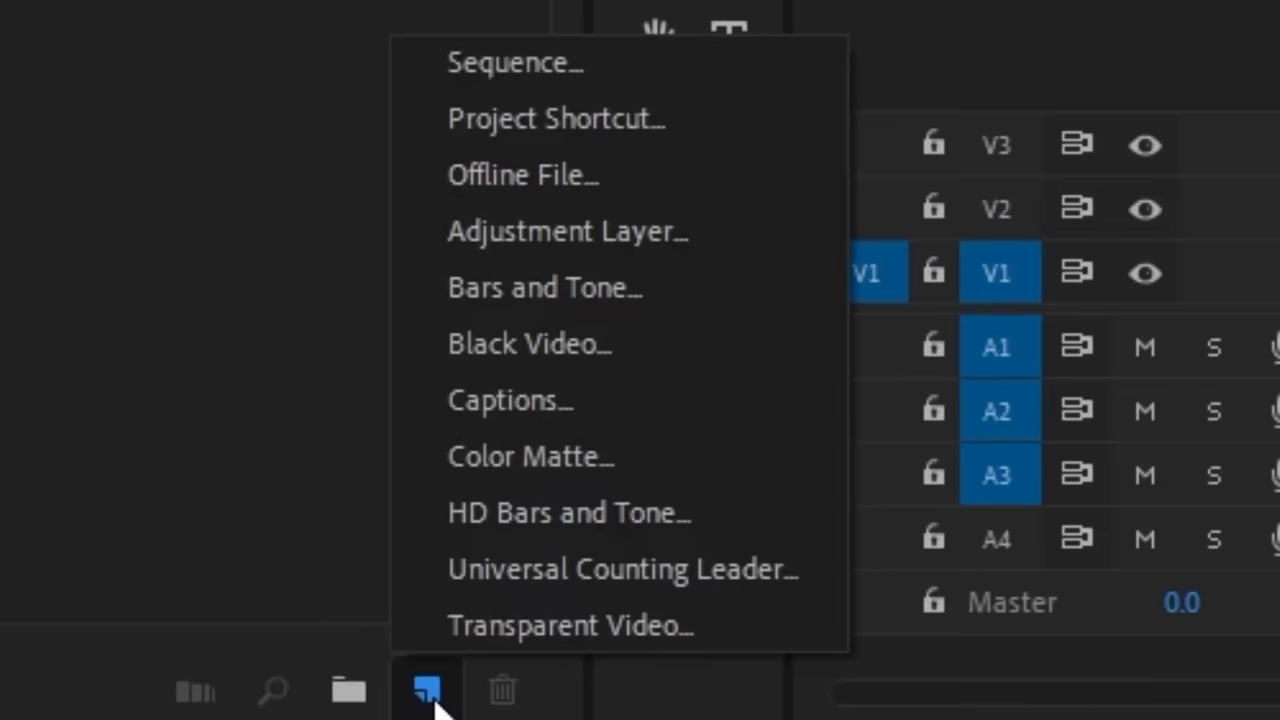
# Create a new adjustment layer from the Project panel's New Item menu
pyautogui.click(567, 231)
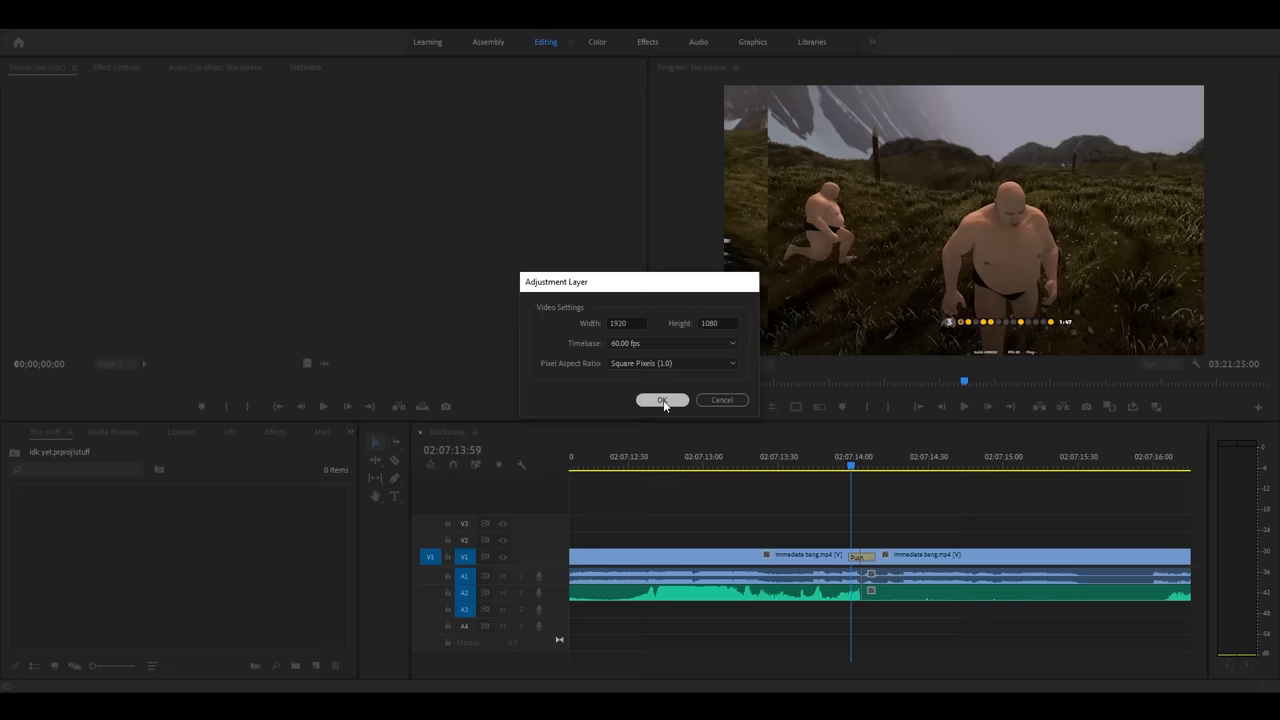
# Confirm the 1920×1080, 60 fps adjustment layer and type 'd' in the effects search
pyautogui.click(662, 400)
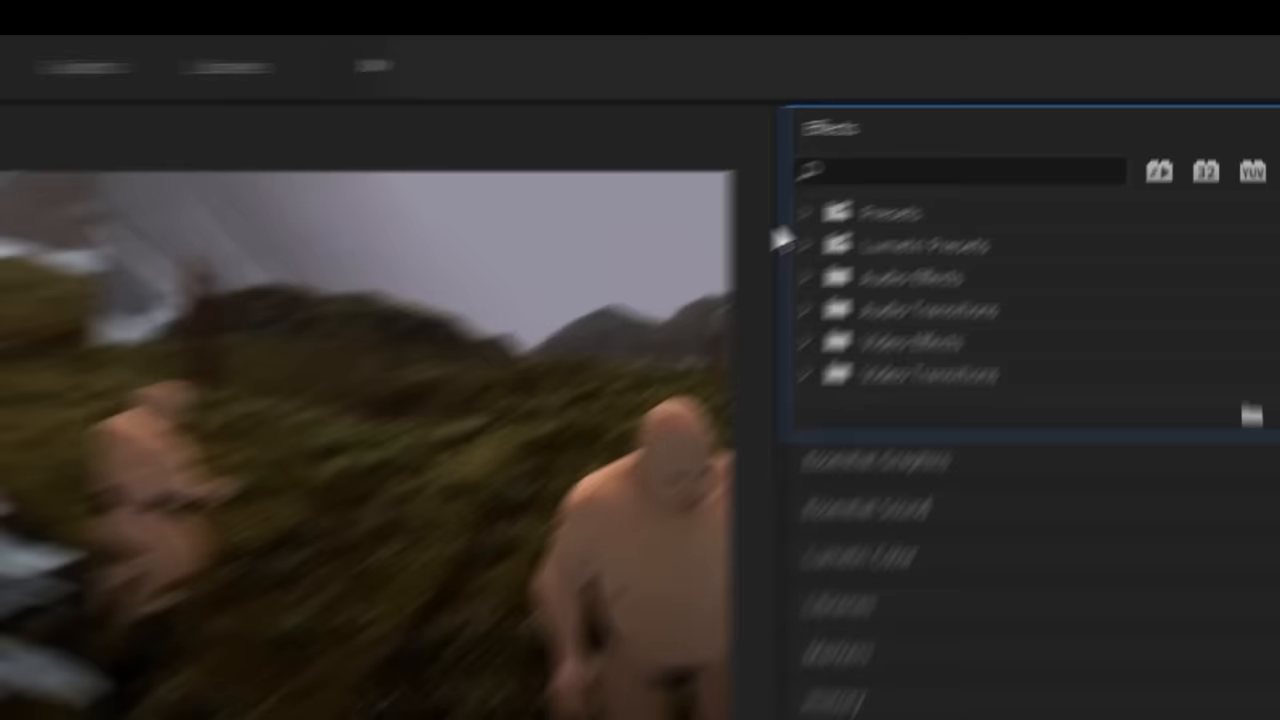
pyautogui.write('d')
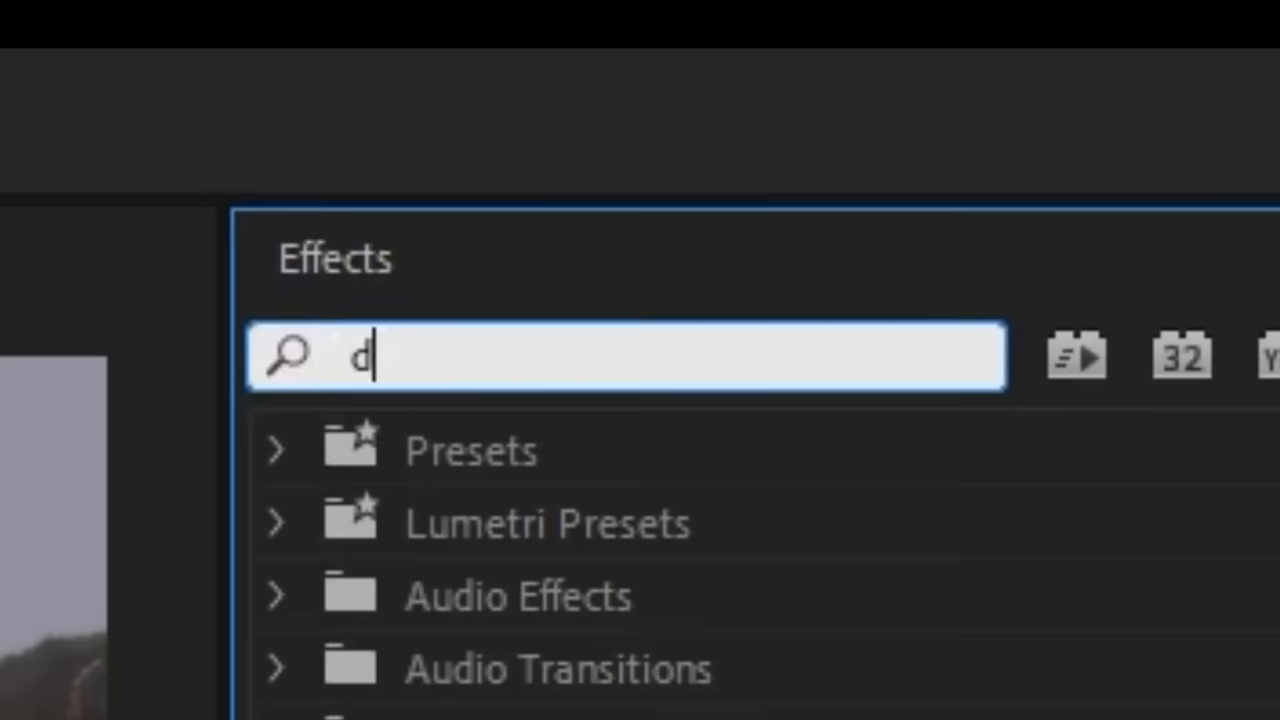